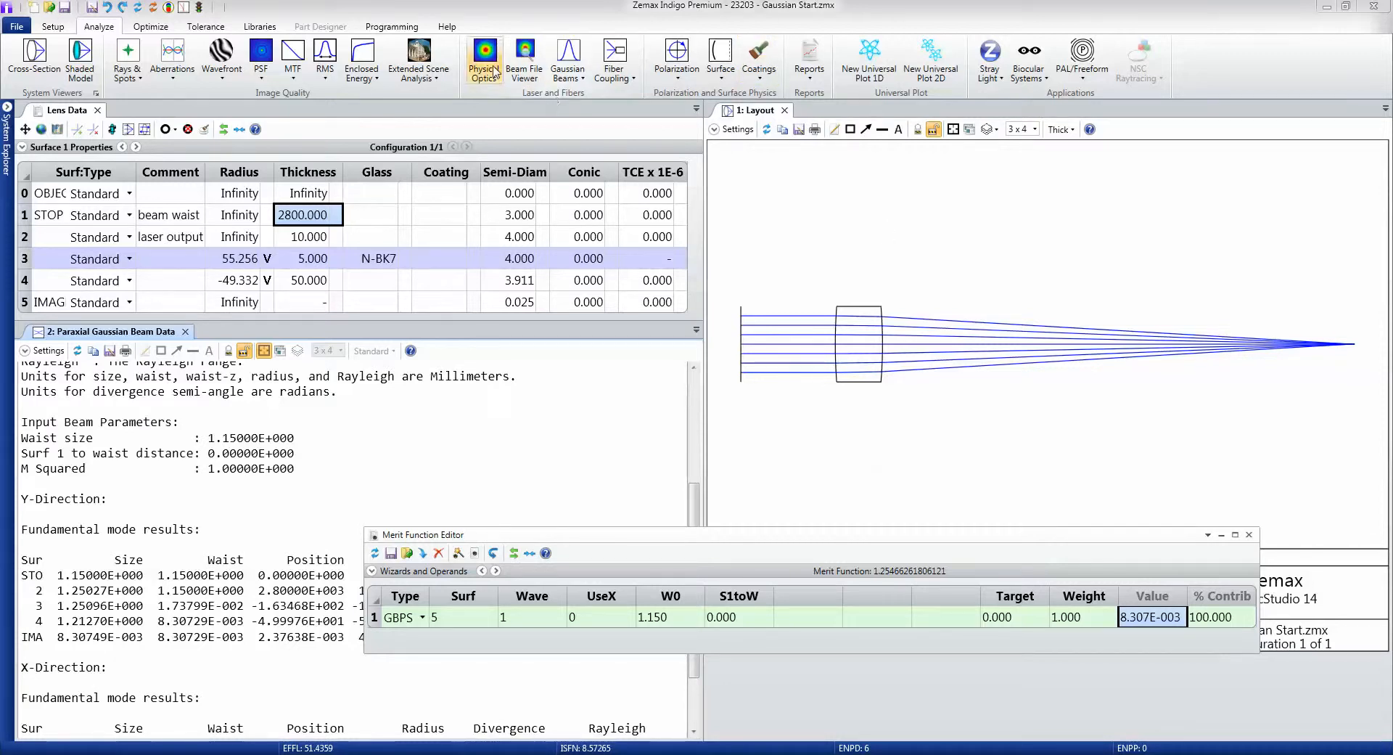
{"action": "mouse_move", "coordinate": [483, 60]}
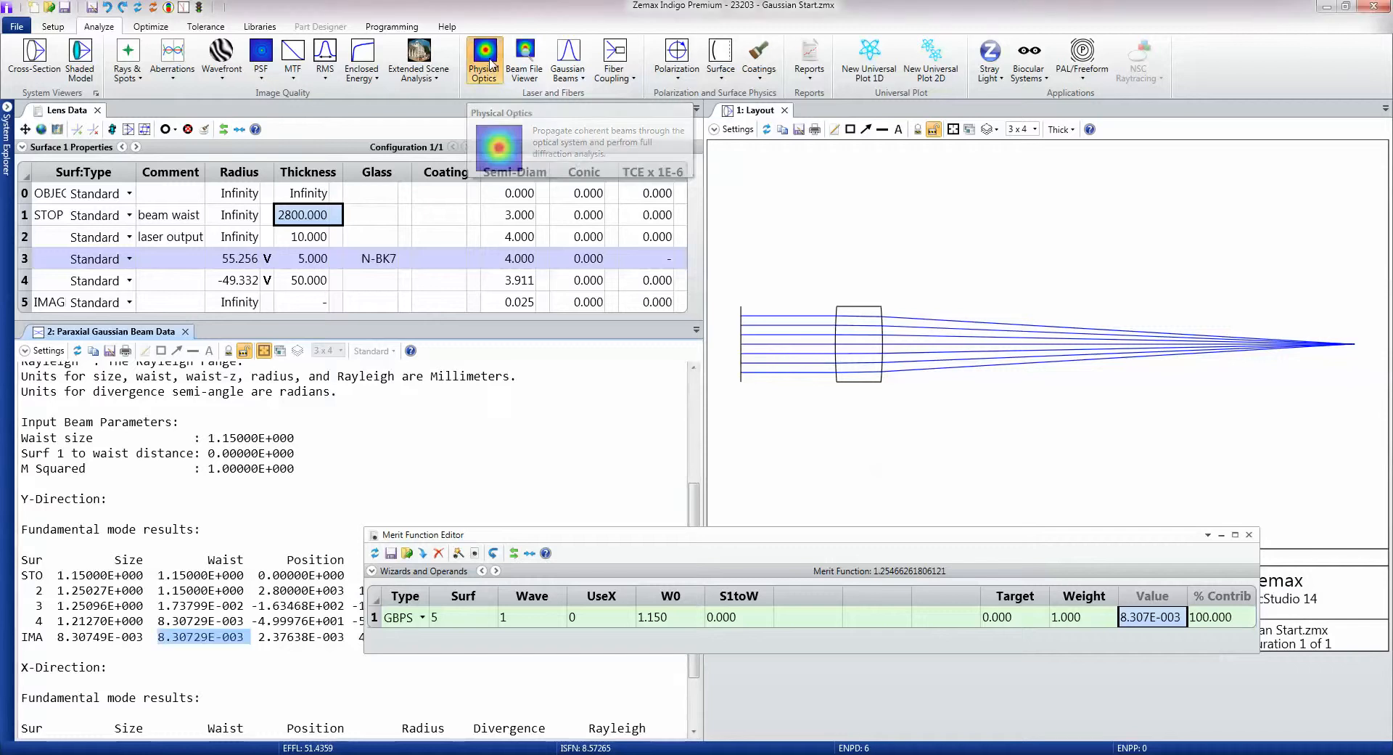
Launch the Physical Optics Propagation analysis from the Analyze tab.
{"action": "left_click", "coordinate": [484, 56]}
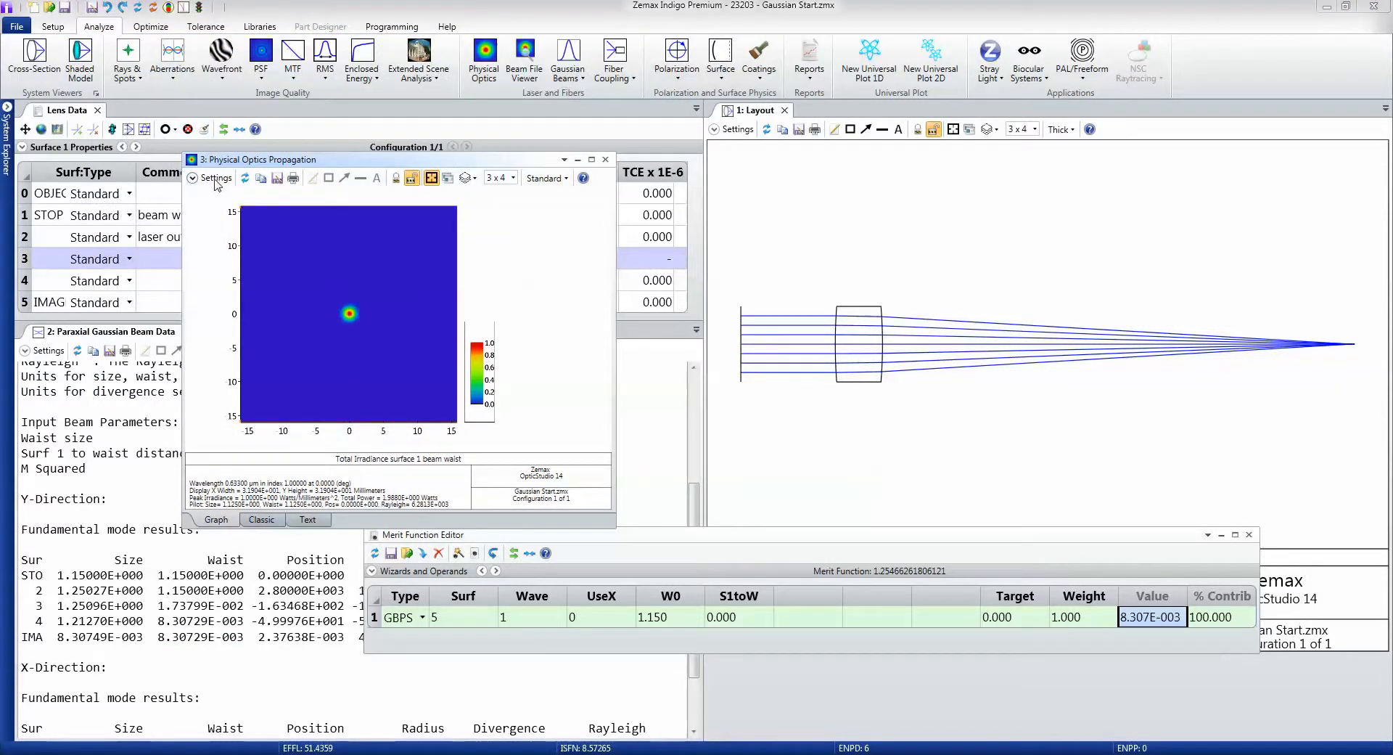
Set End Surface to 5 and Gaussian Waist X and Y to 1.115, then apply.
{"action": "left_click", "coordinate": [216, 178]}
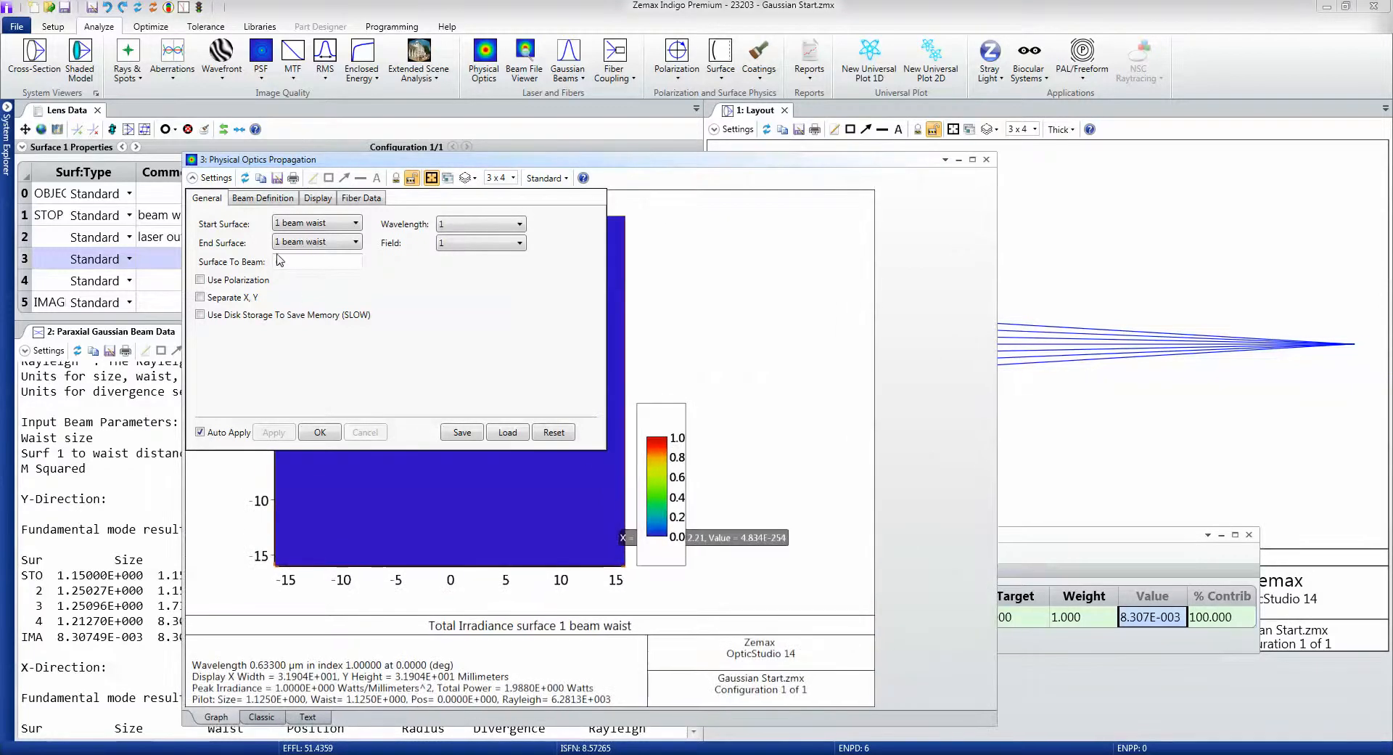
{"action": "left_click", "coordinate": [355, 242]}
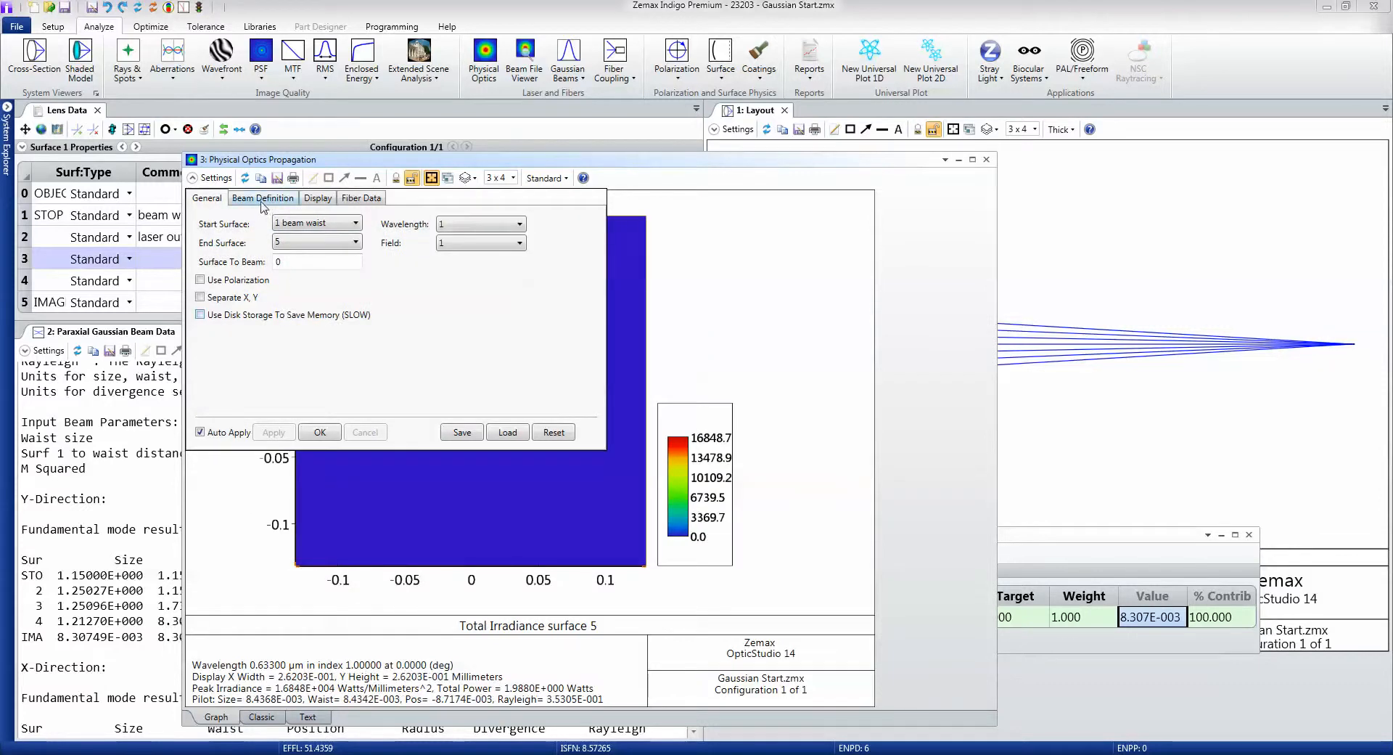
{"action": "left_click", "coordinate": [263, 197]}
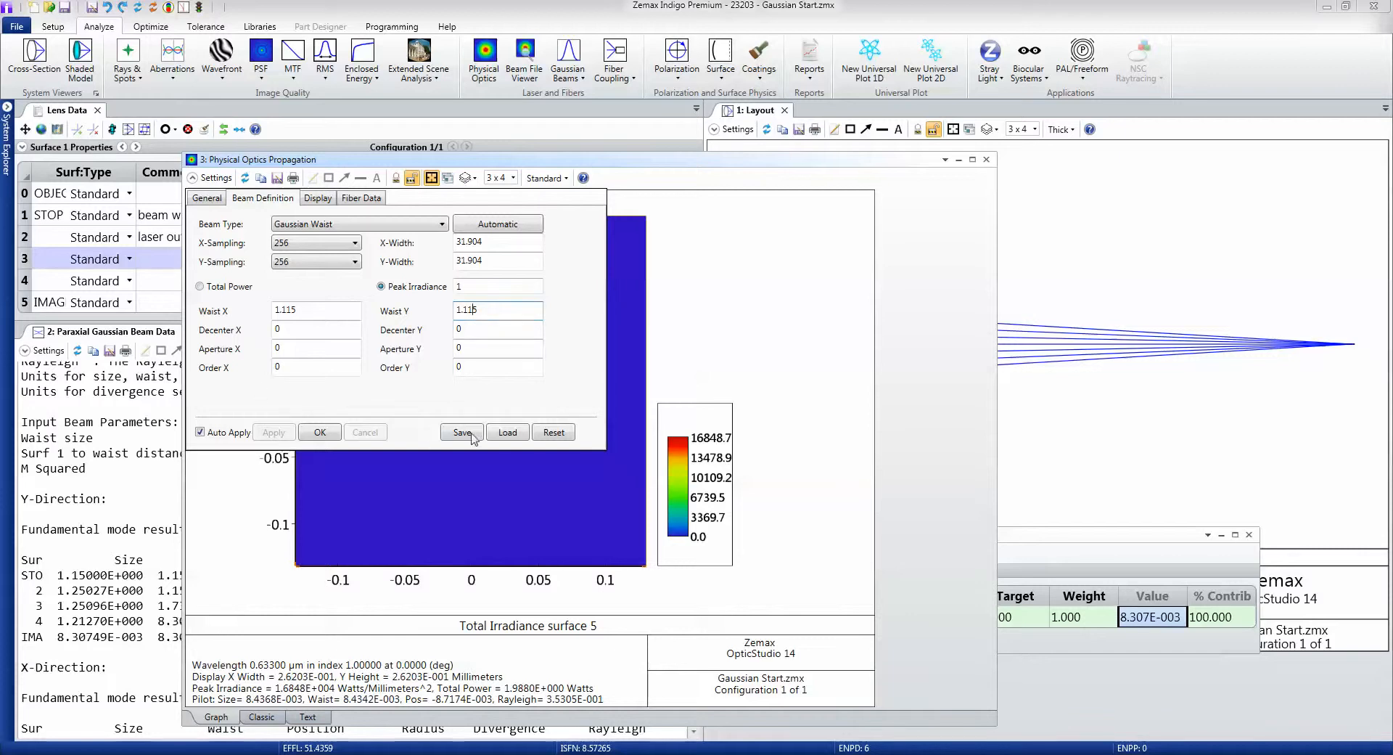
{"action": "left_click", "coordinate": [461, 436]}
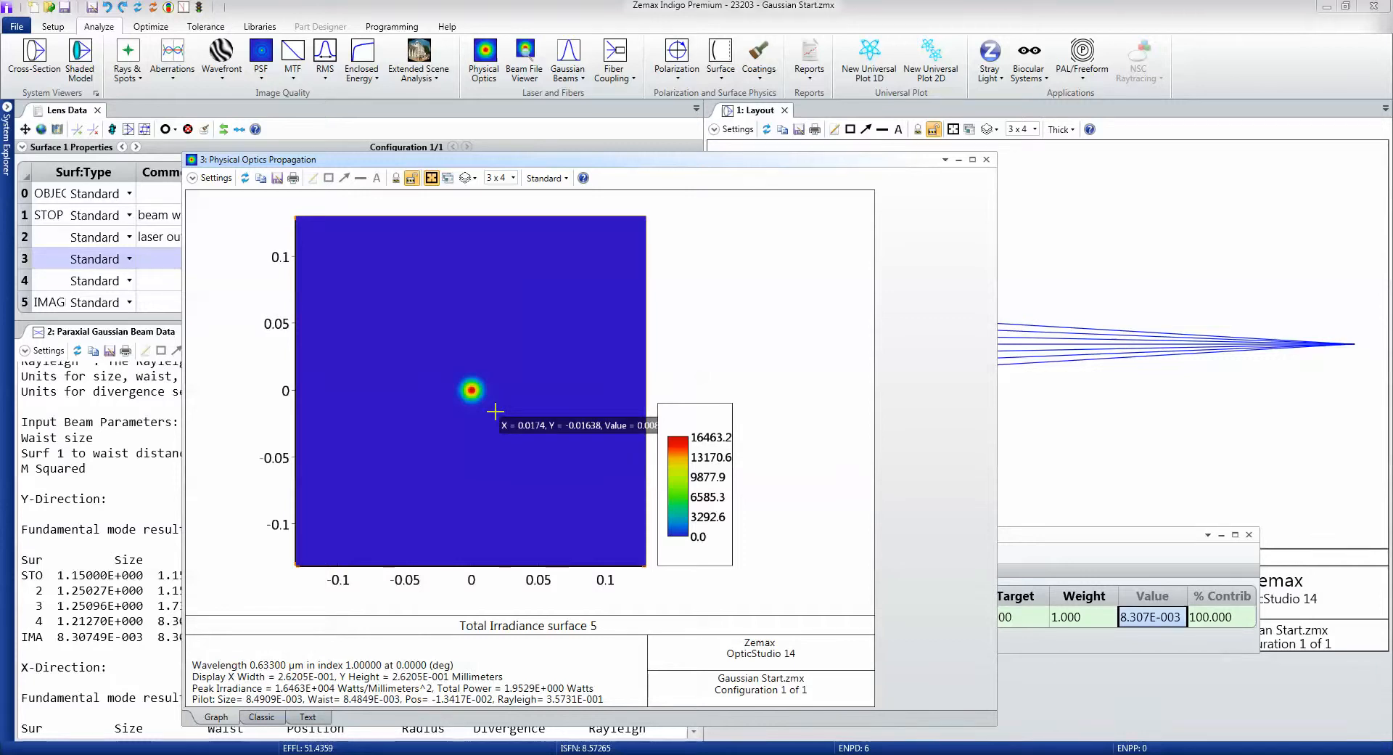
{"action": "mouse_move", "coordinate": [312, 213]}
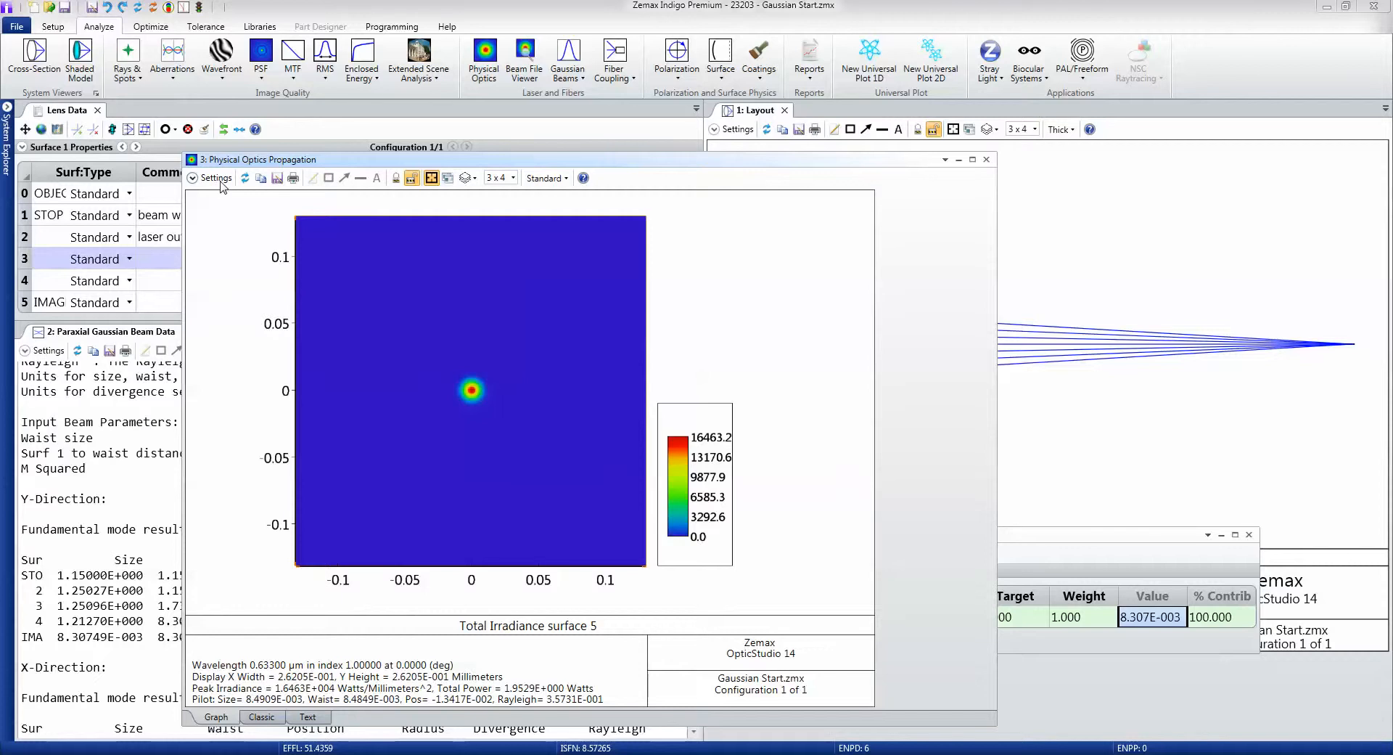
{"action": "left_click", "coordinate": [214, 177]}
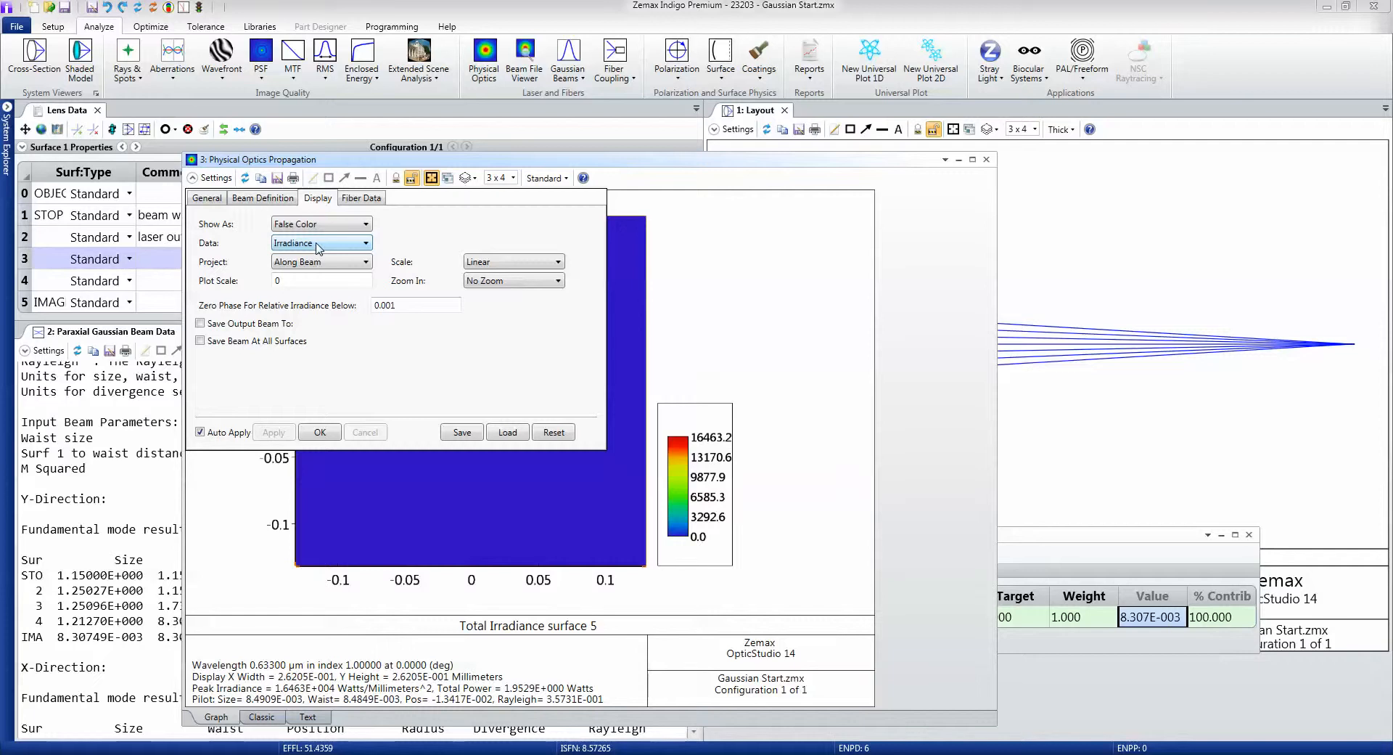
{"action": "mouse_move", "coordinate": [317, 249]}
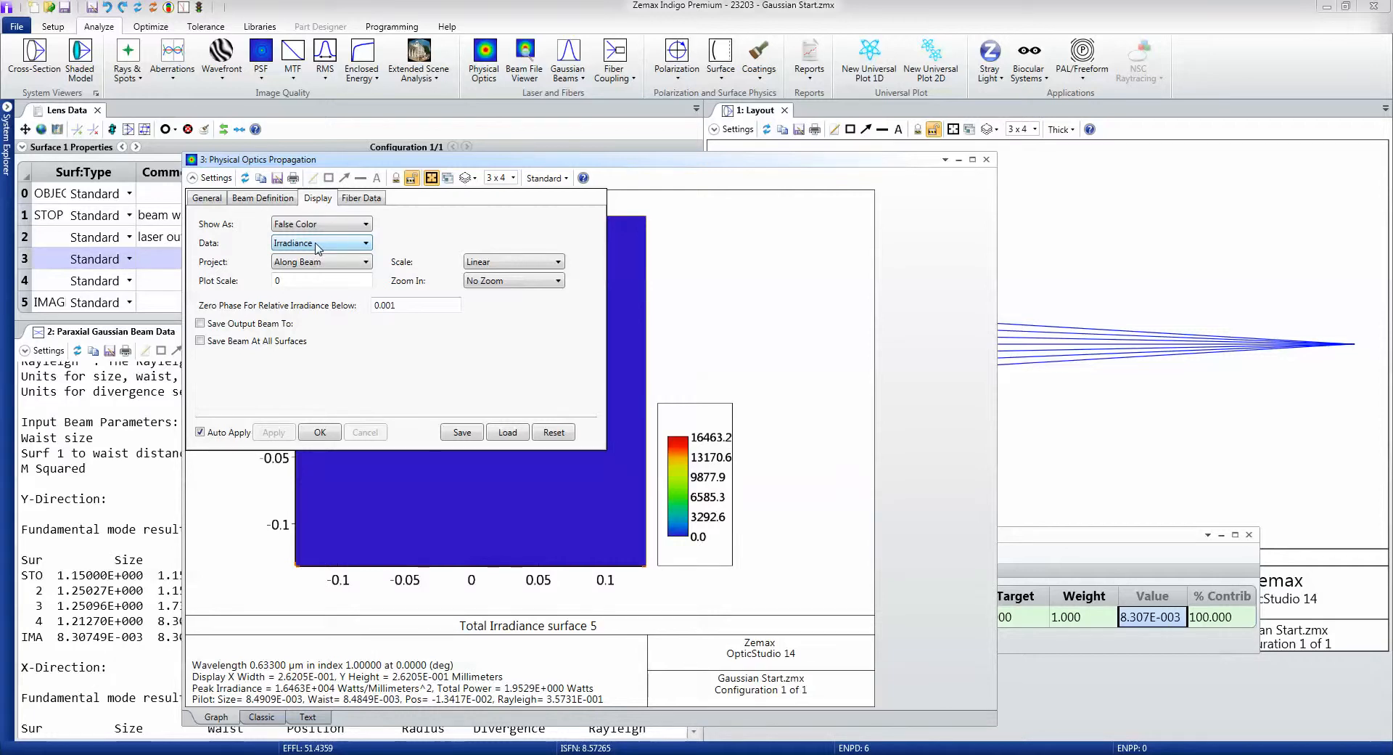
Change the display Data from Irradiance to Phase.
{"action": "left_click", "coordinate": [320, 242]}
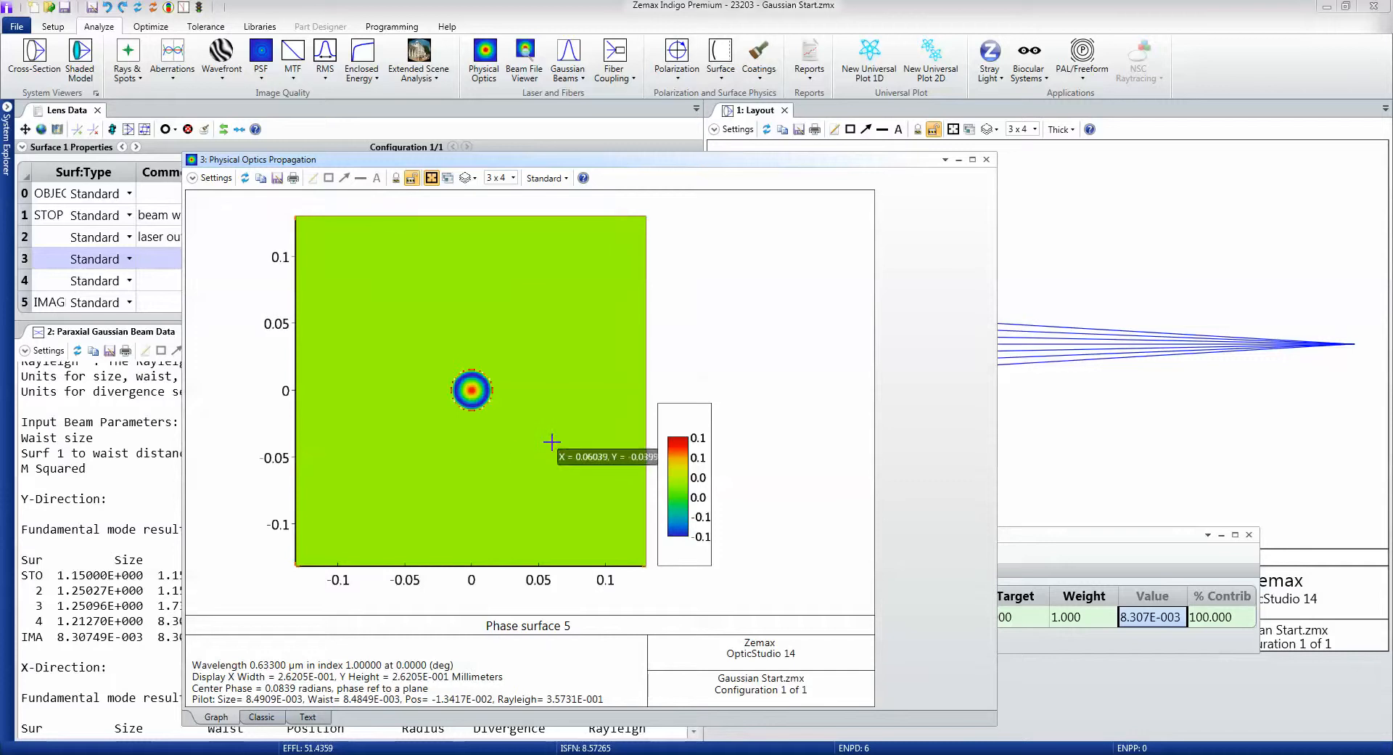
{"action": "mouse_move", "coordinate": [447, 416]}
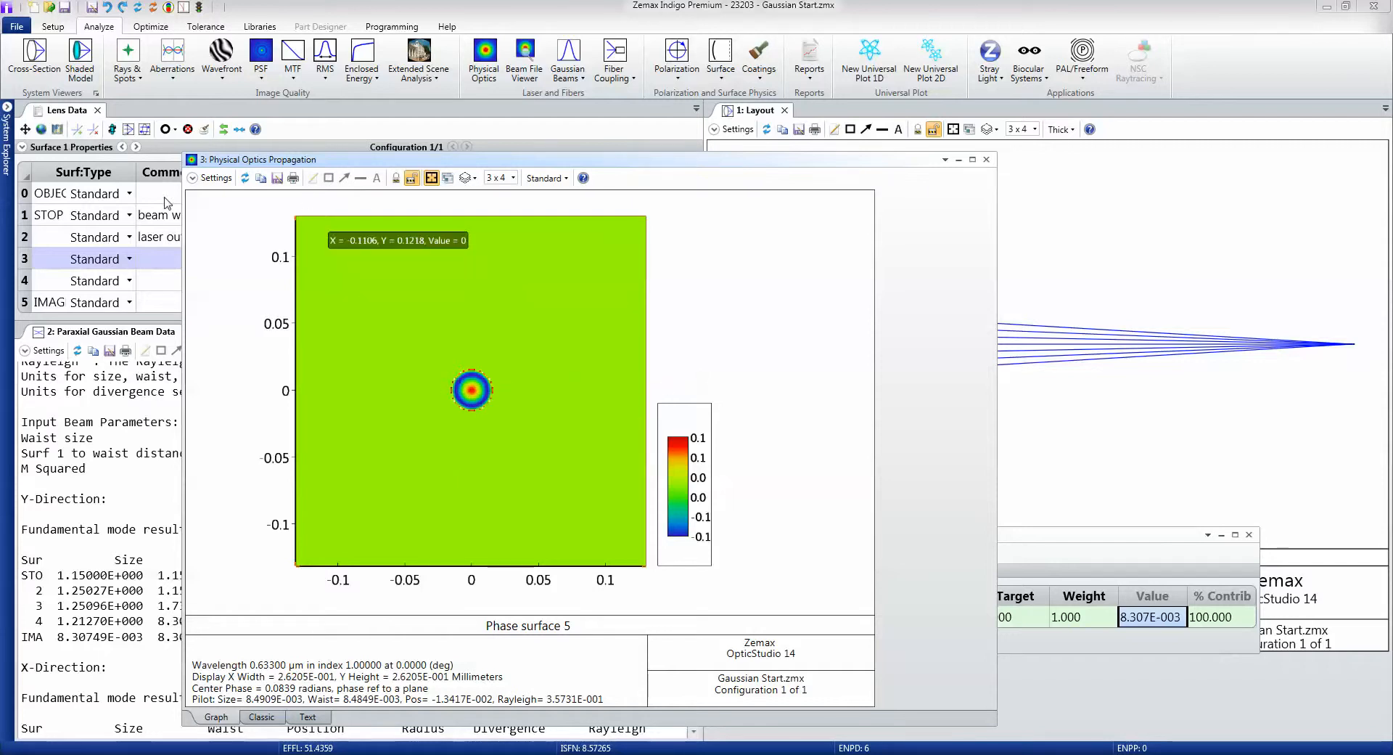
Show the surface 5 phase as a Cross X plot and confirm with OK.
{"action": "left_click", "coordinate": [216, 177]}
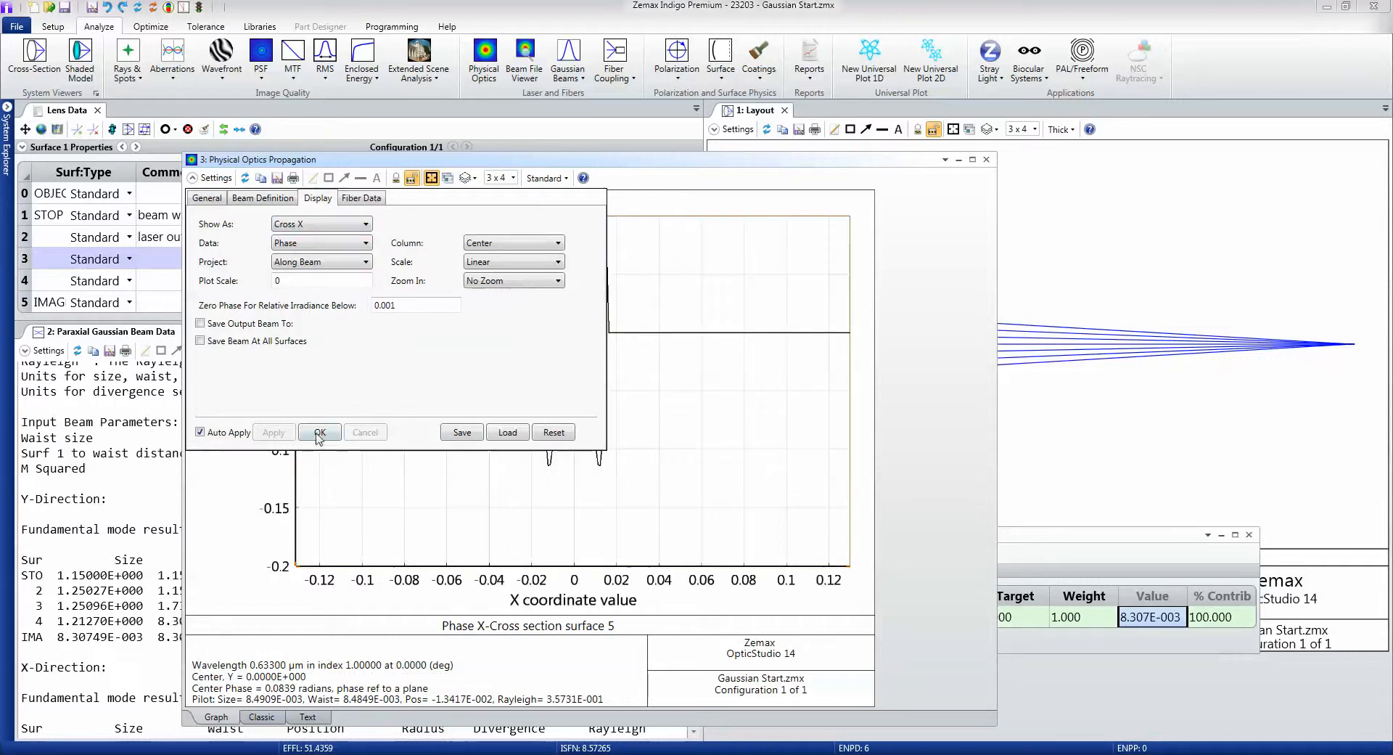
{"action": "left_click", "coordinate": [320, 433]}
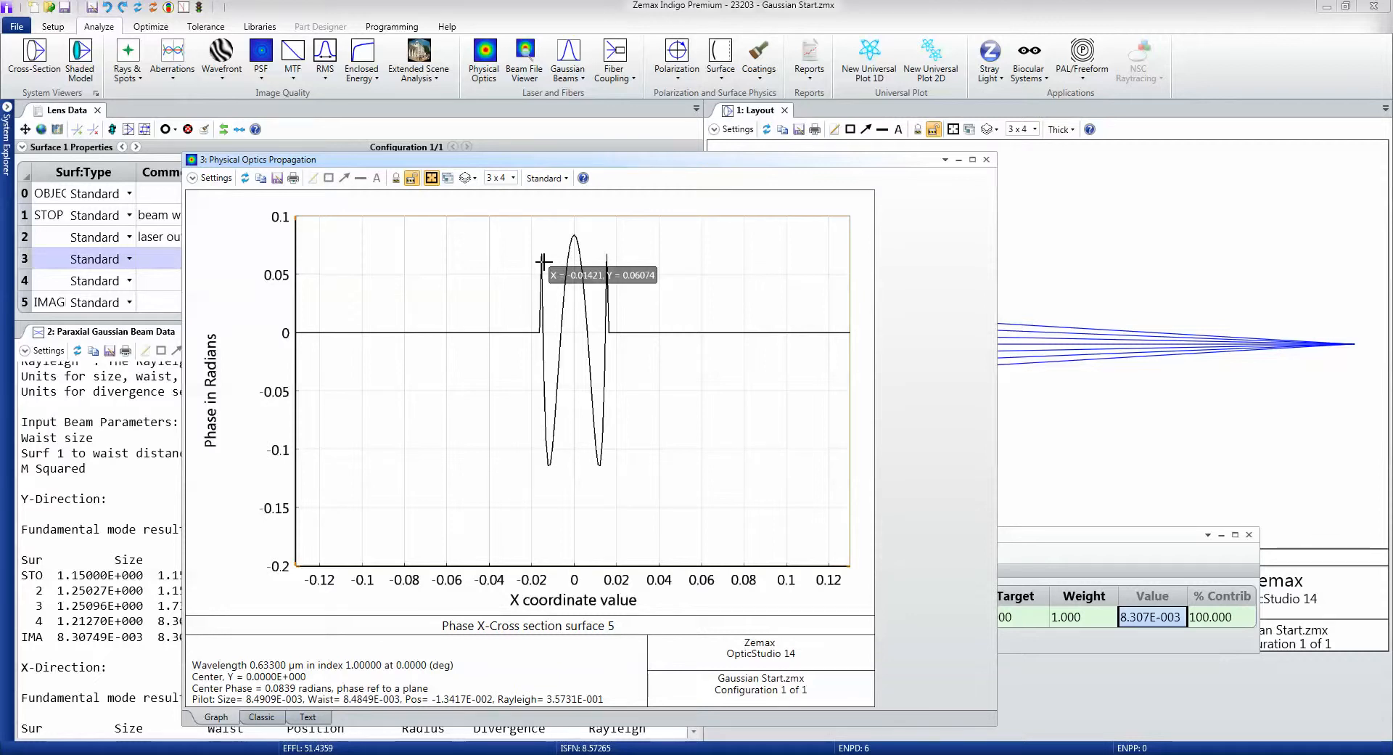
{"action": "mouse_move", "coordinate": [531, 341]}
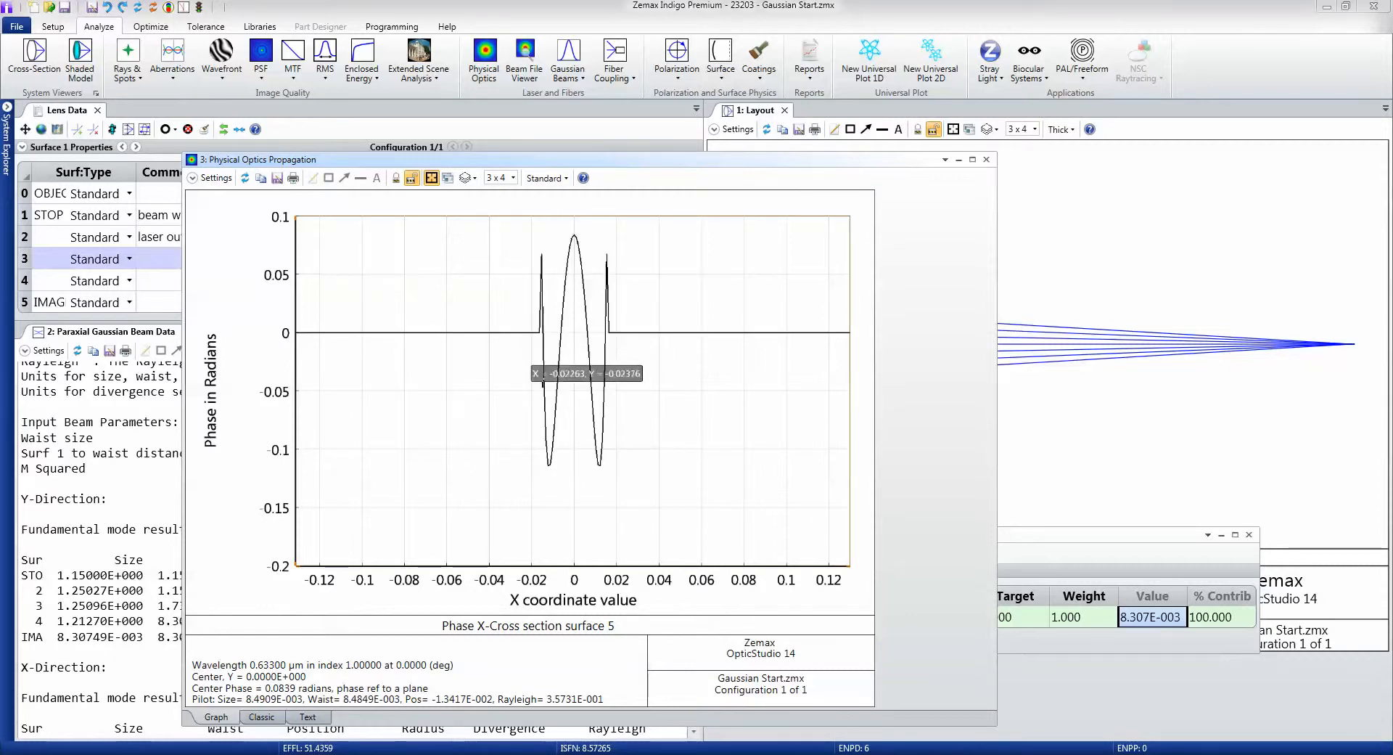
{"action": "mouse_move", "coordinate": [666, 428]}
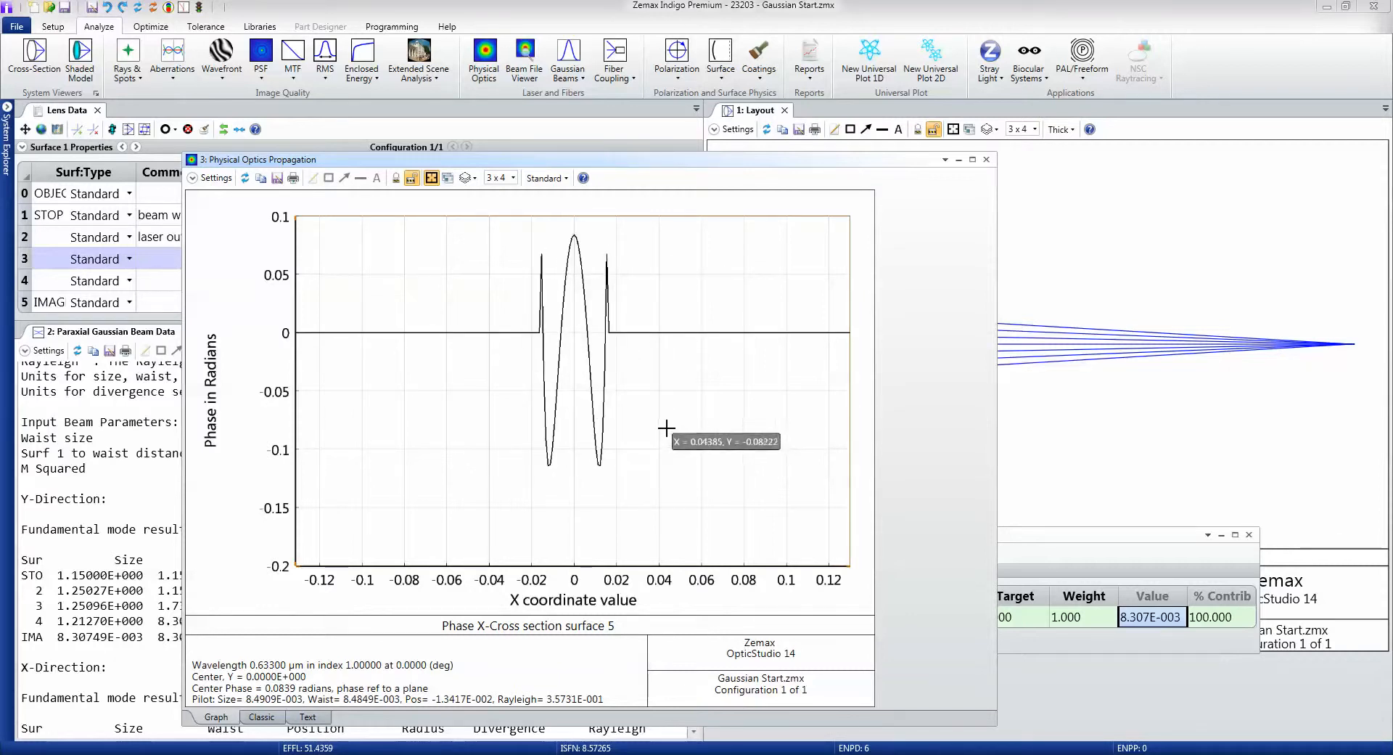